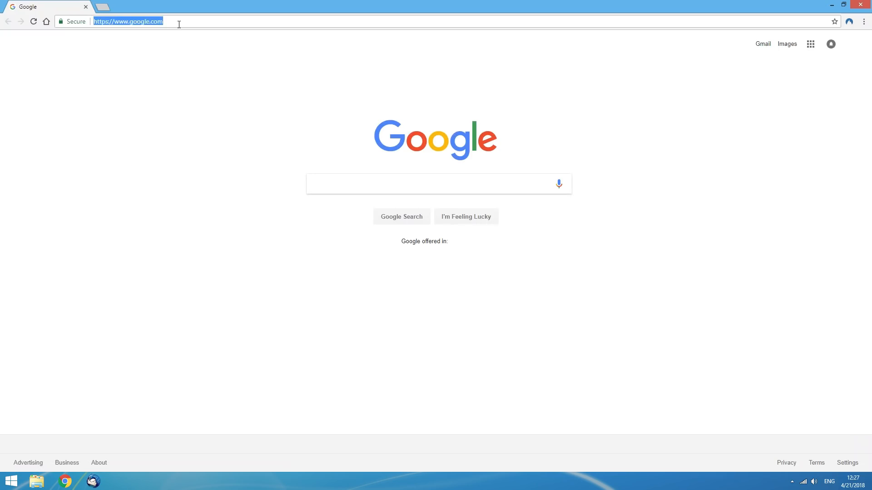
- Sign into nordvpn.com, check the free plan's VPN and Proxy services, and open Support
{"action": "type", "text": "nordvpn.c"}
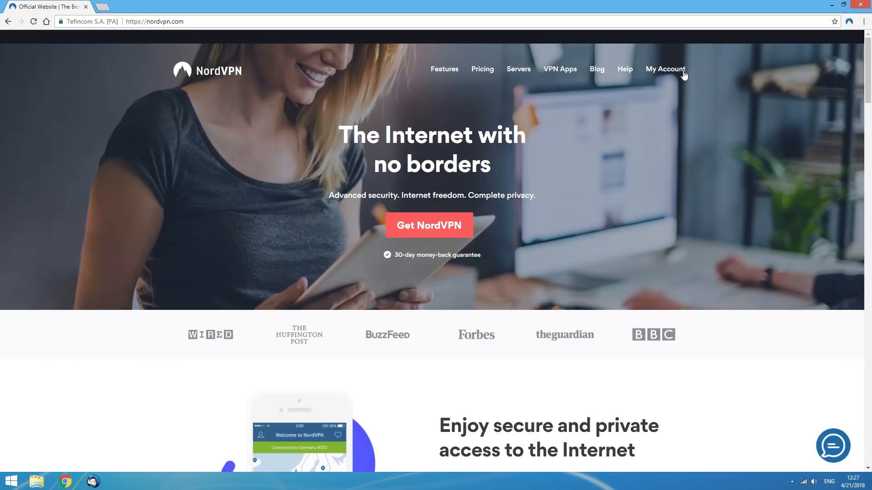
{"action": "left_click", "coordinate": [665, 69]}
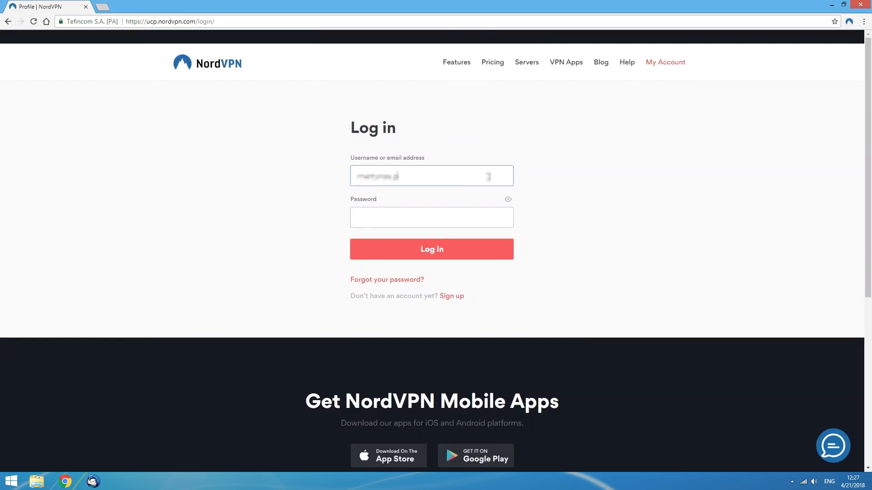
{"action": "left_click", "coordinate": [431, 249]}
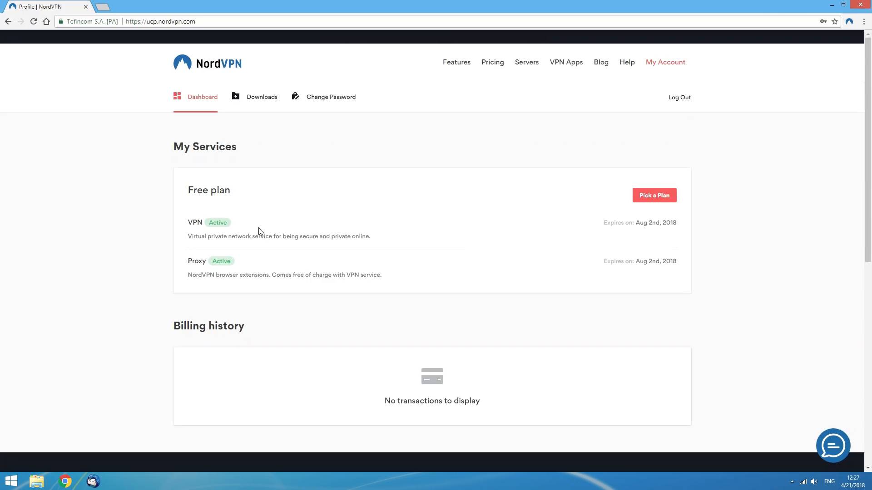
{"action": "mouse_move", "coordinate": [254, 267]}
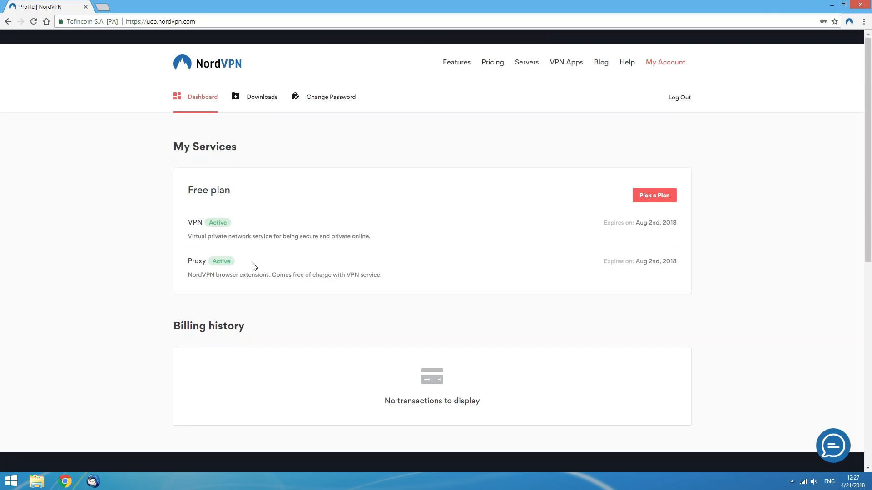
{"action": "mouse_move", "coordinate": [401, 379]}
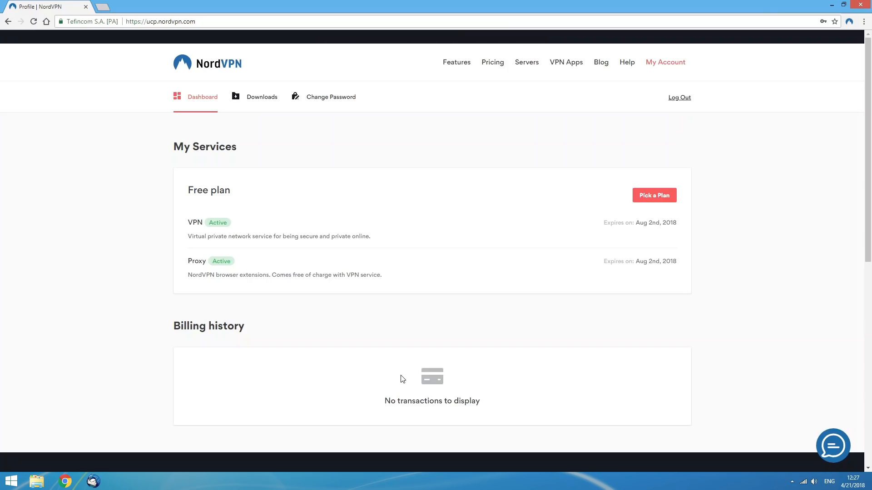
{"action": "mouse_move", "coordinate": [833, 445]}
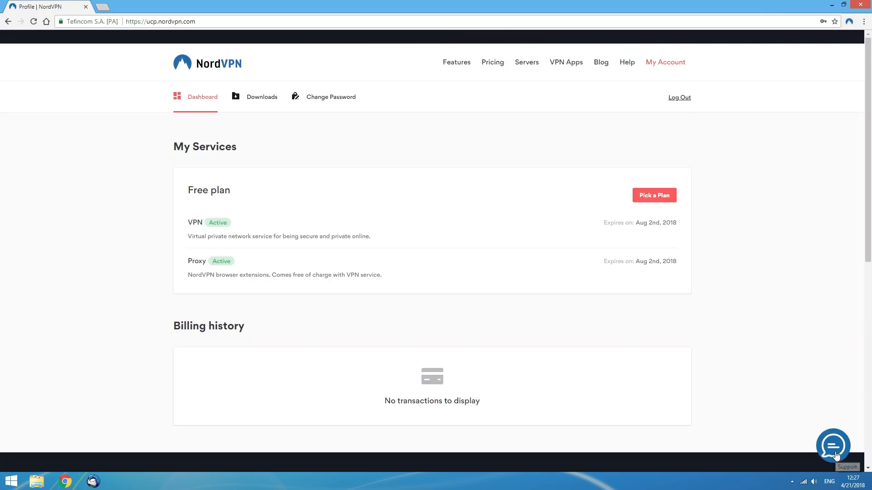
{"action": "left_click", "coordinate": [832, 446]}
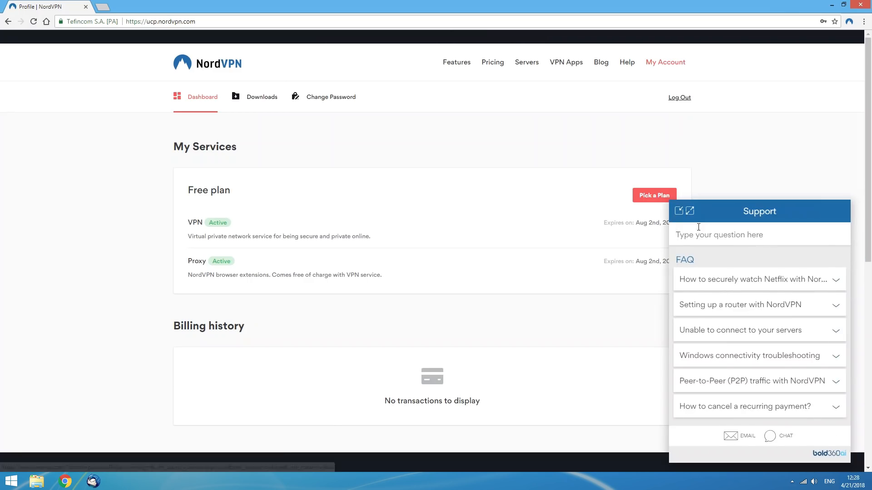
{"action": "left_click", "coordinate": [678, 211]}
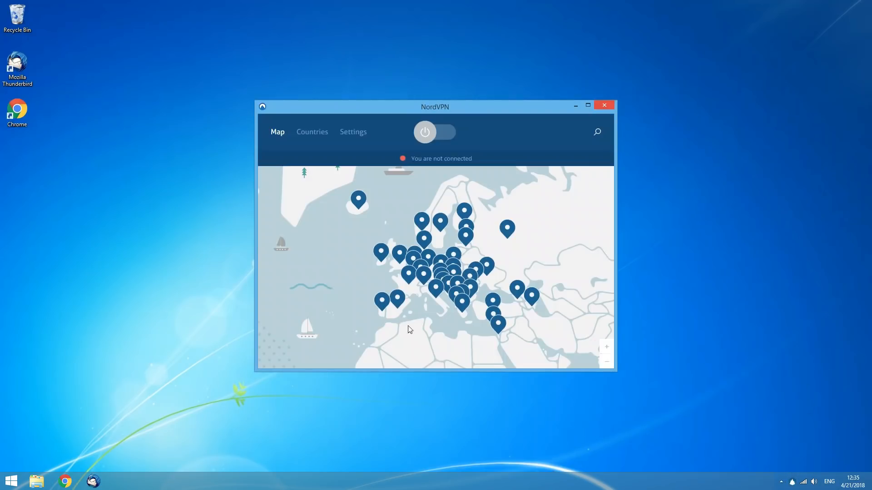
- Enable advanced settings, run the Diagnostics Tool, and reset NordVPN to its initial state
{"action": "left_click", "coordinate": [353, 132]}
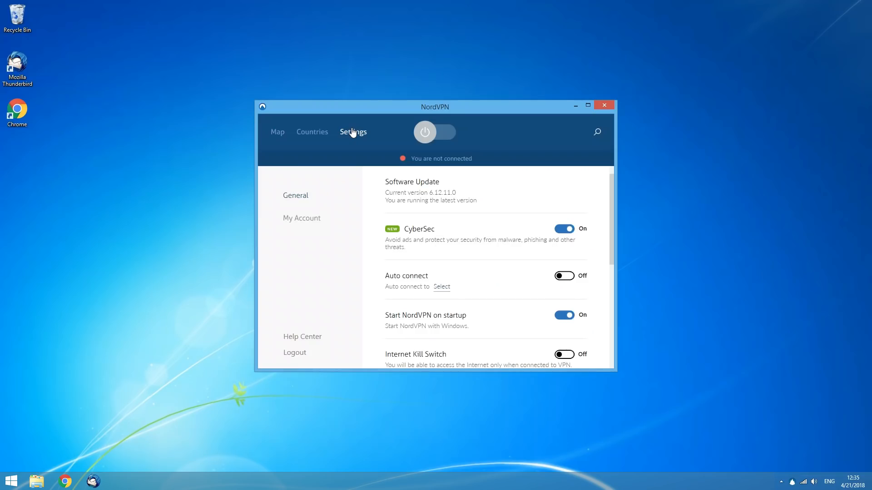
{"action": "scroll", "scroll_direction": "down", "scroll_amount": 3}
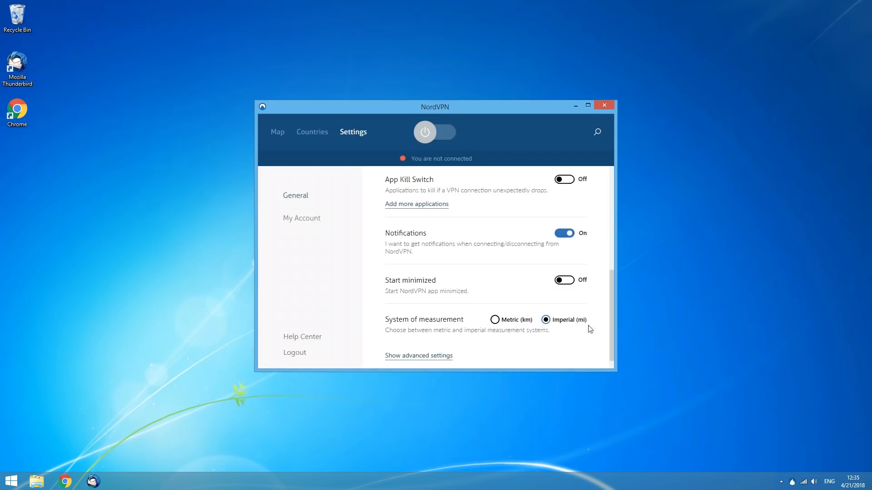
{"action": "left_click", "coordinate": [418, 356]}
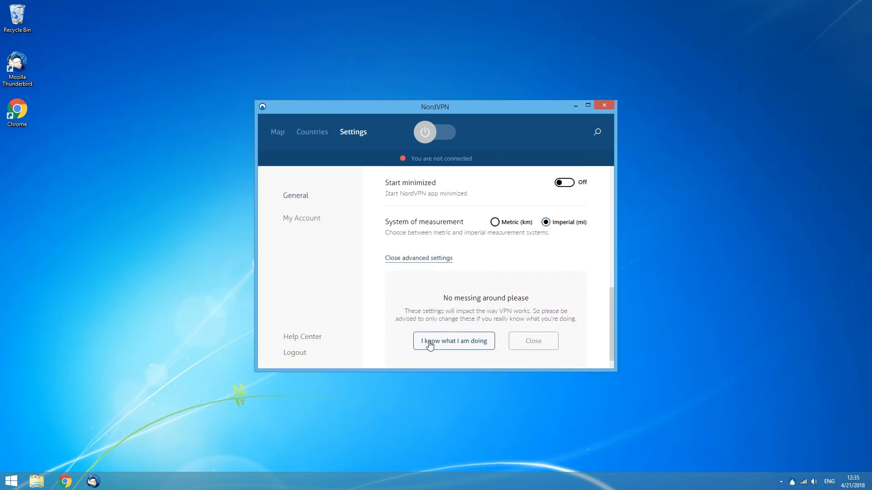
{"action": "left_click", "coordinate": [453, 341]}
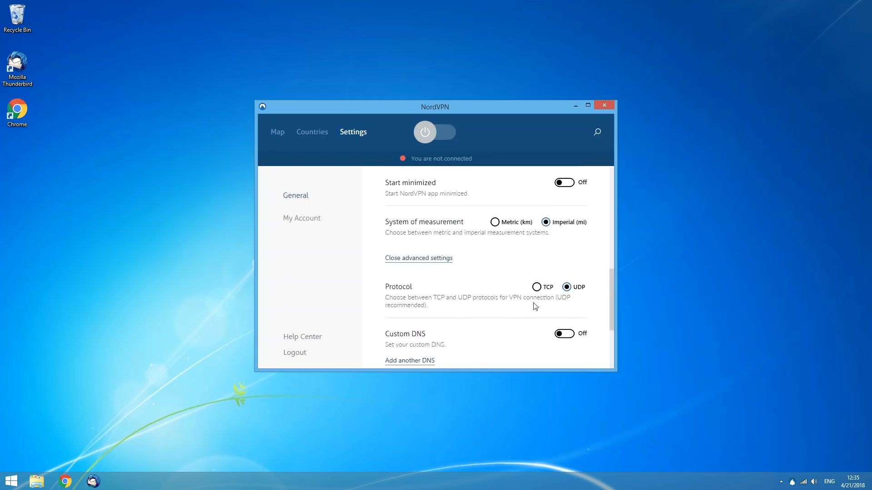
{"action": "scroll", "scroll_direction": "down", "scroll_amount": 3}
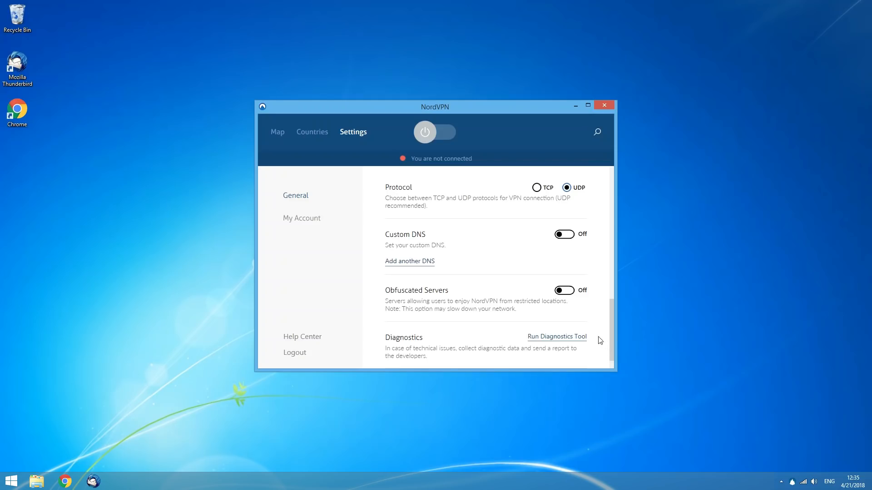
{"action": "left_click", "coordinate": [555, 336]}
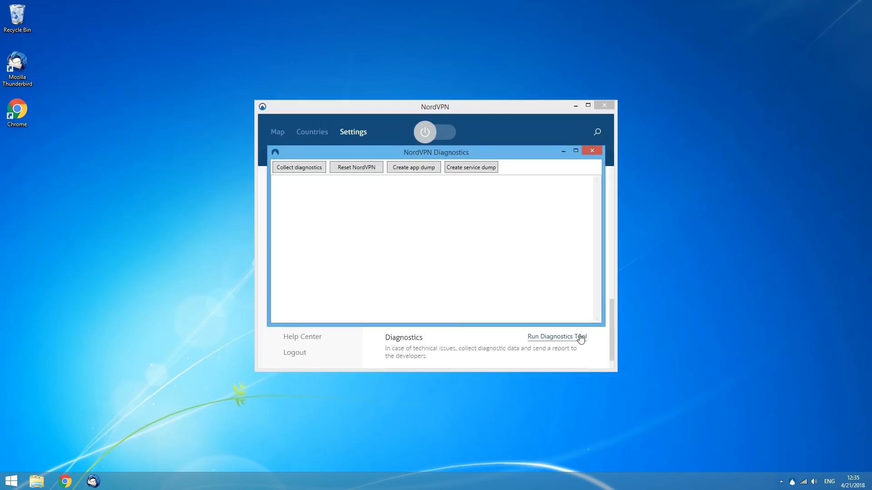
{"action": "left_click", "coordinate": [355, 167]}
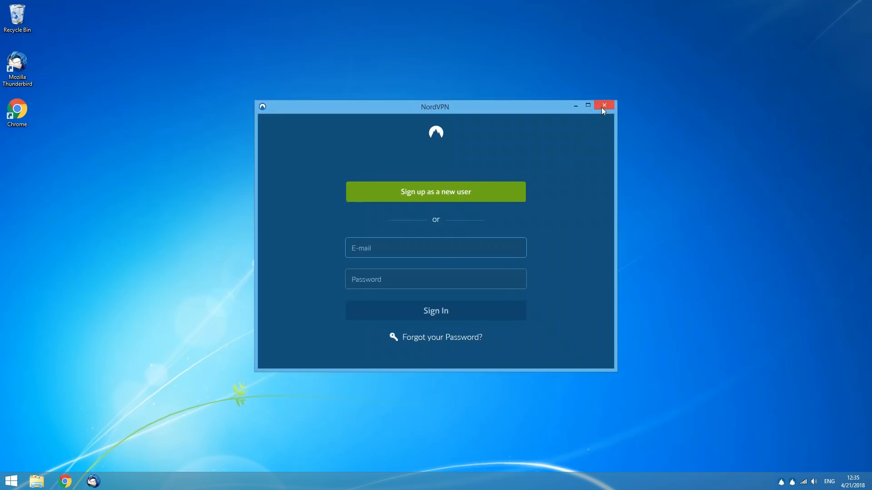
- Close NordVPN and reach the network adapter list via Control Panel's Network and Sharing Center
{"action": "left_click", "coordinate": [604, 105]}
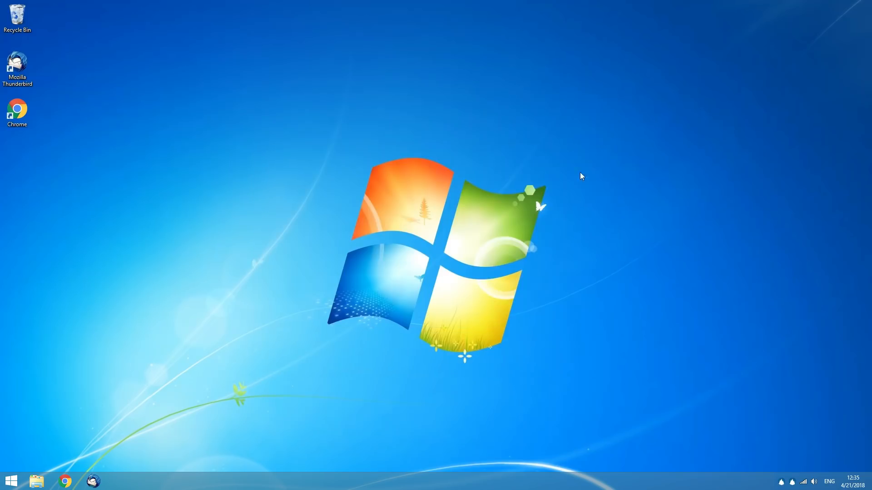
{"action": "mouse_move", "coordinate": [537, 208]}
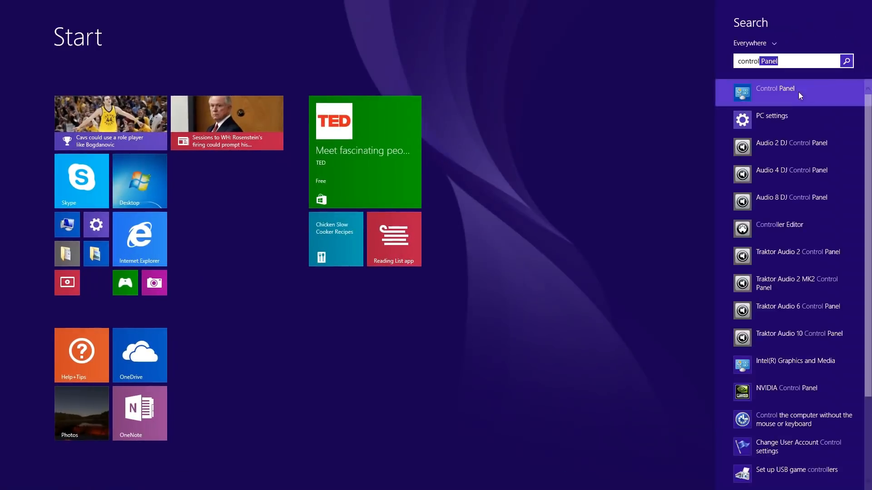
{"action": "left_click", "coordinate": [775, 88]}
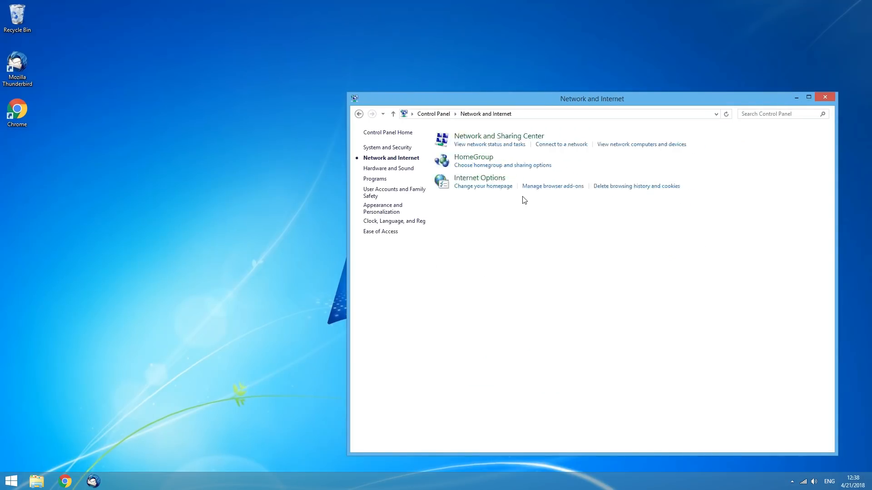
{"action": "left_click", "coordinate": [498, 135]}
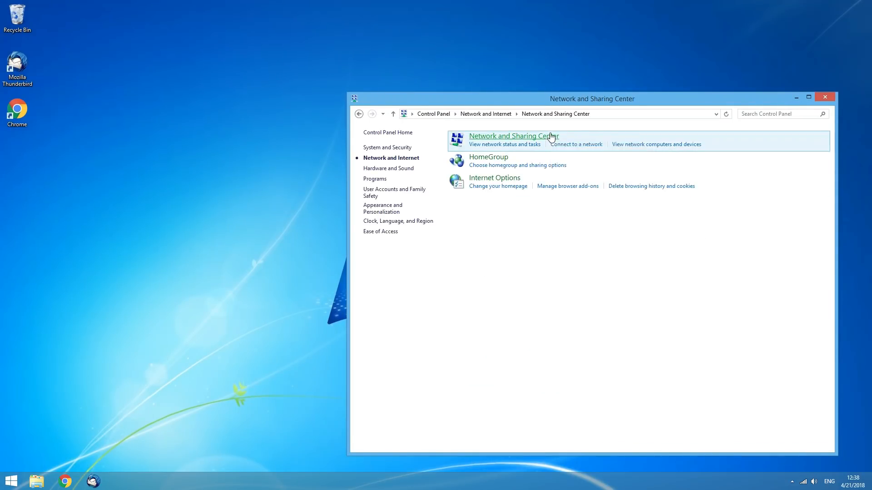
{"action": "left_click", "coordinate": [513, 136]}
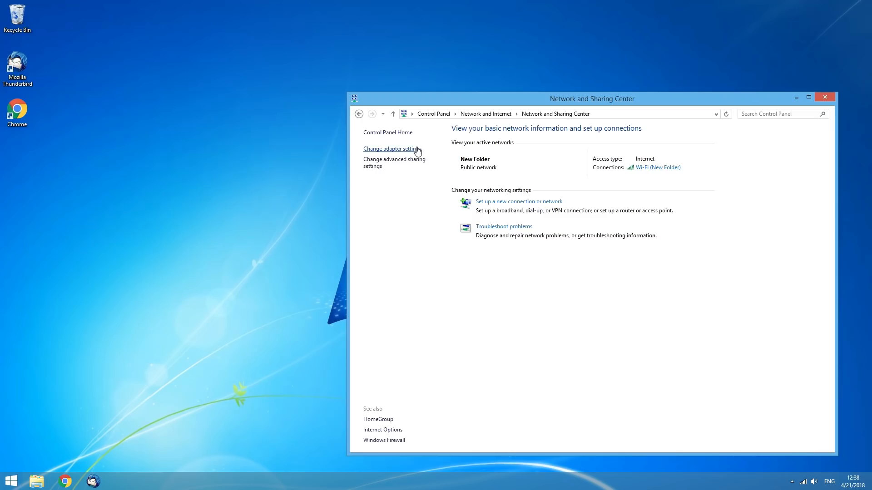
{"action": "left_click", "coordinate": [392, 148]}
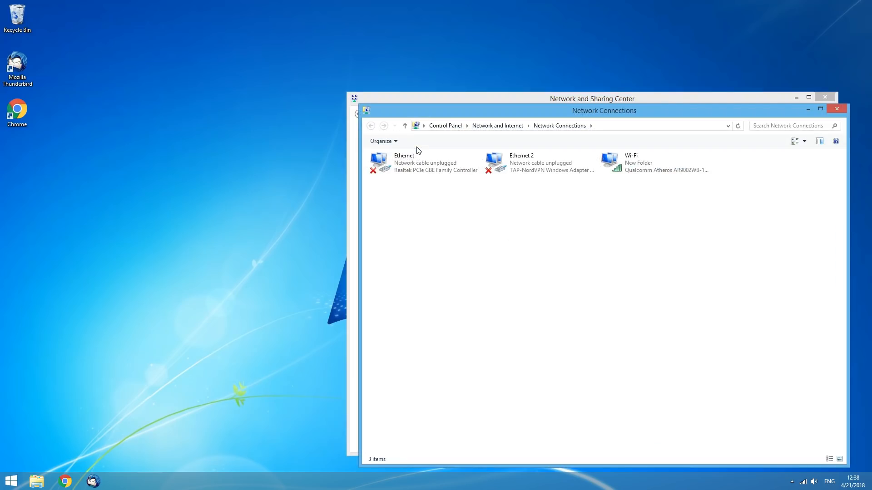
- Disable and re-enable the Ethernet 2 TAP-NordVPN adapter, then close the network windows
{"action": "left_click", "coordinate": [538, 163]}
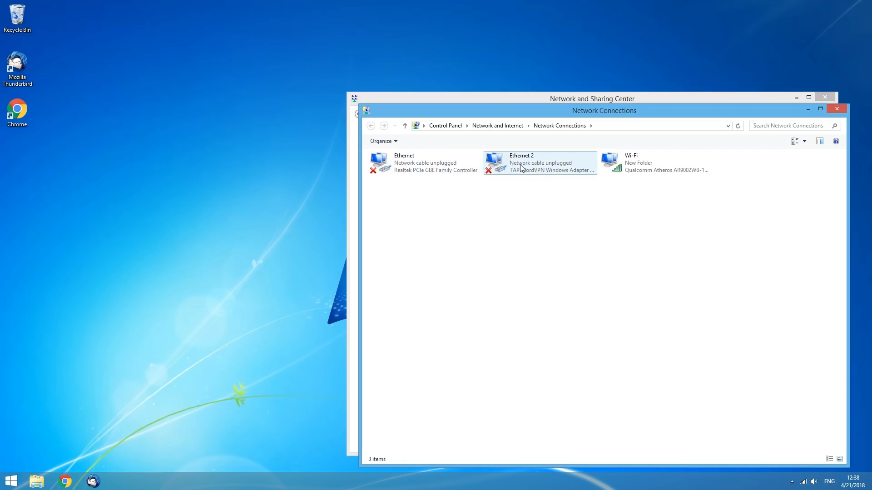
{"action": "right_click", "coordinate": [538, 163]}
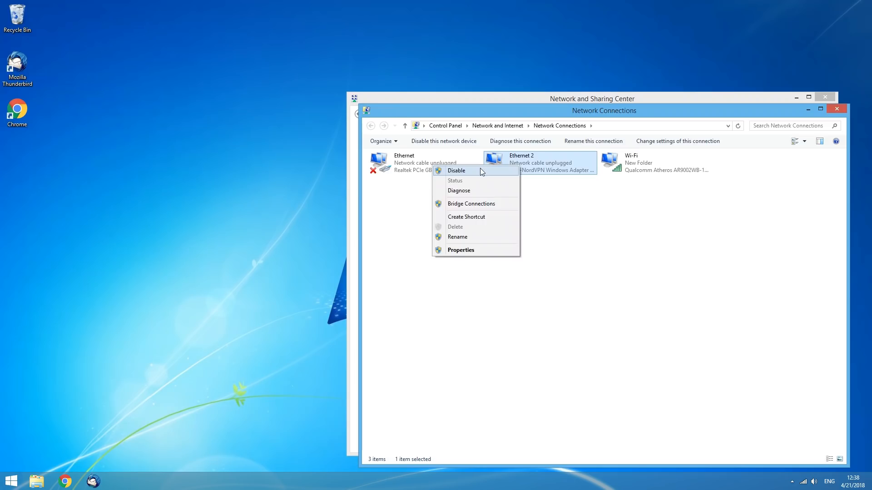
{"action": "left_click", "coordinate": [456, 170]}
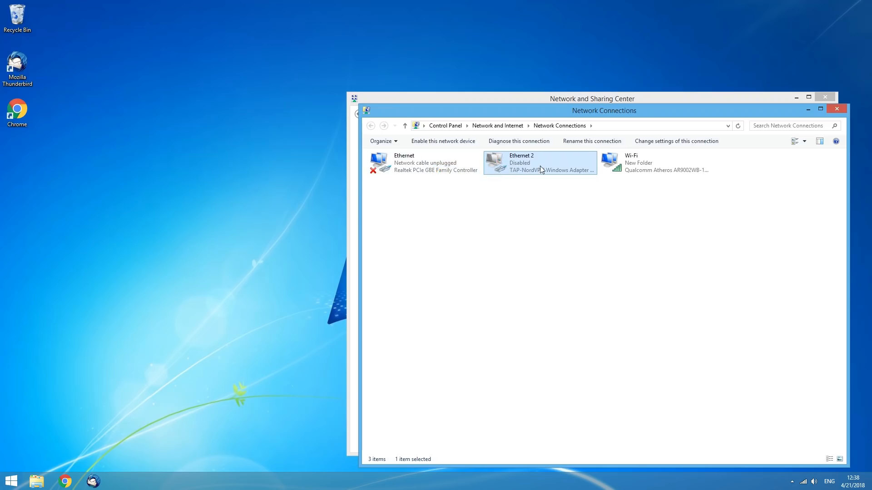
{"action": "right_click", "coordinate": [538, 163]}
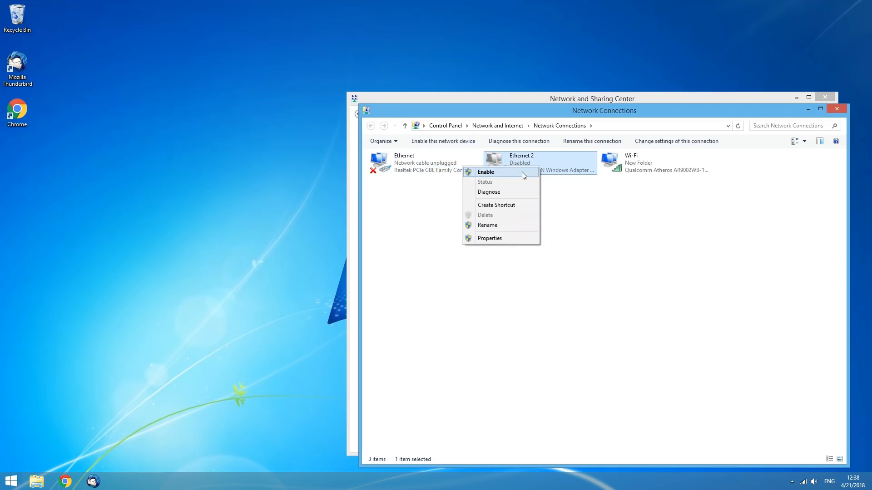
{"action": "left_click", "coordinate": [485, 171]}
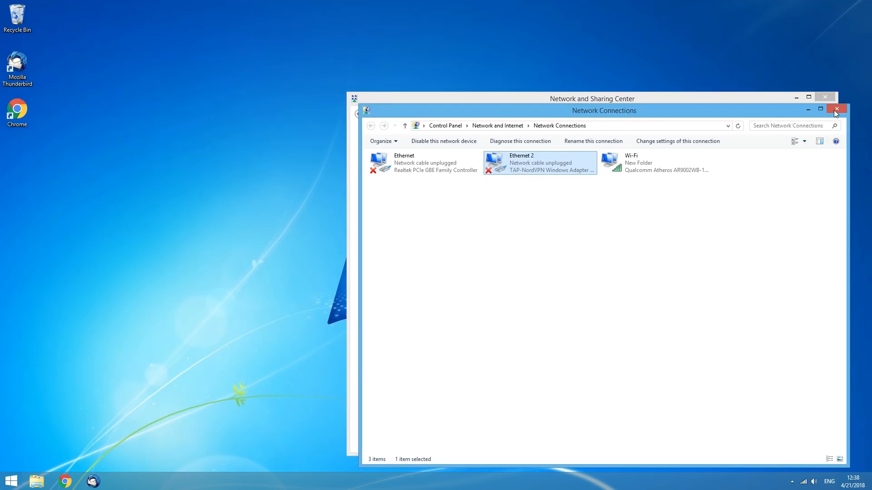
{"action": "left_click", "coordinate": [835, 109]}
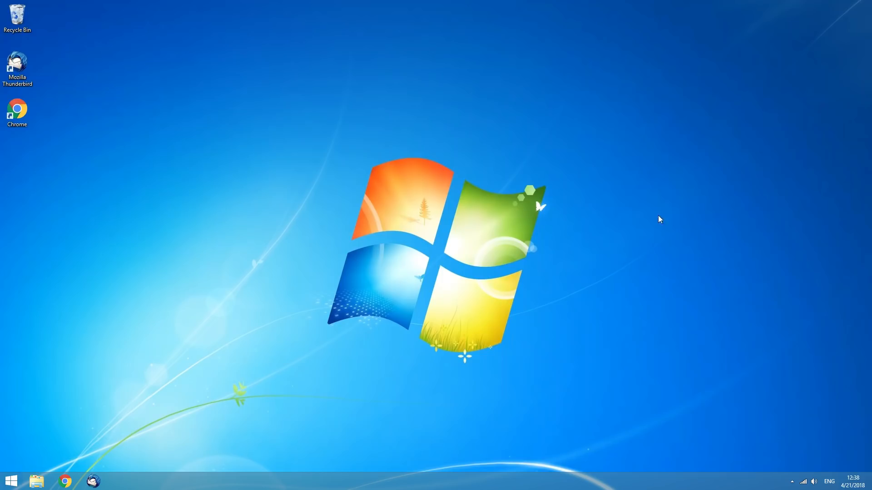
- Run ipconfig/flushdns and ipconfig /renew in an administrator Command Prompt found via Start search
{"action": "left_click", "coordinate": [10, 480]}
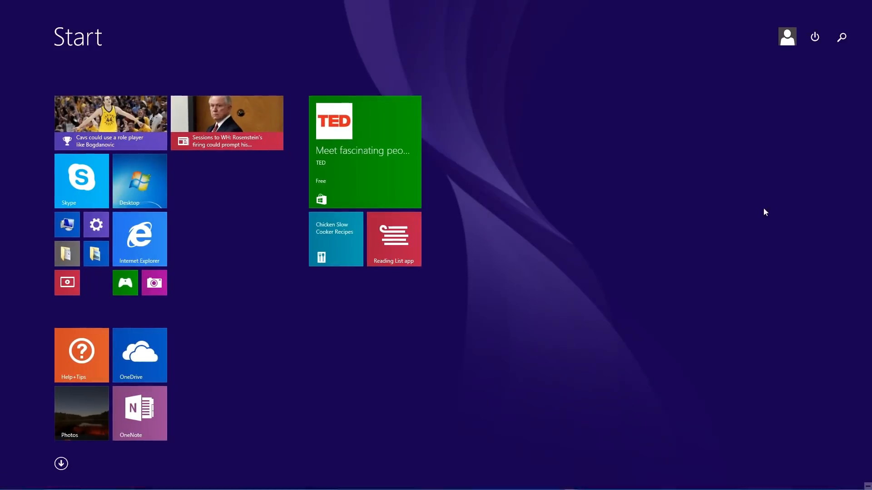
{"action": "type", "text": "cmd"}
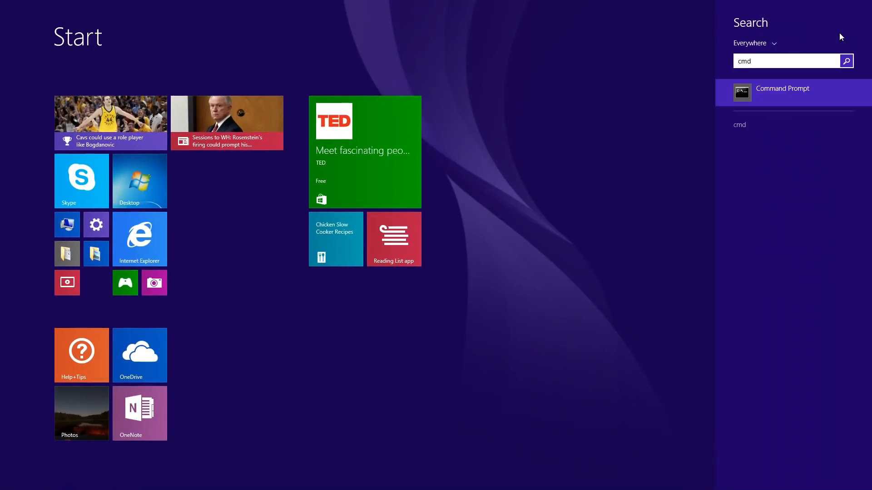
{"action": "left_click", "coordinate": [781, 92]}
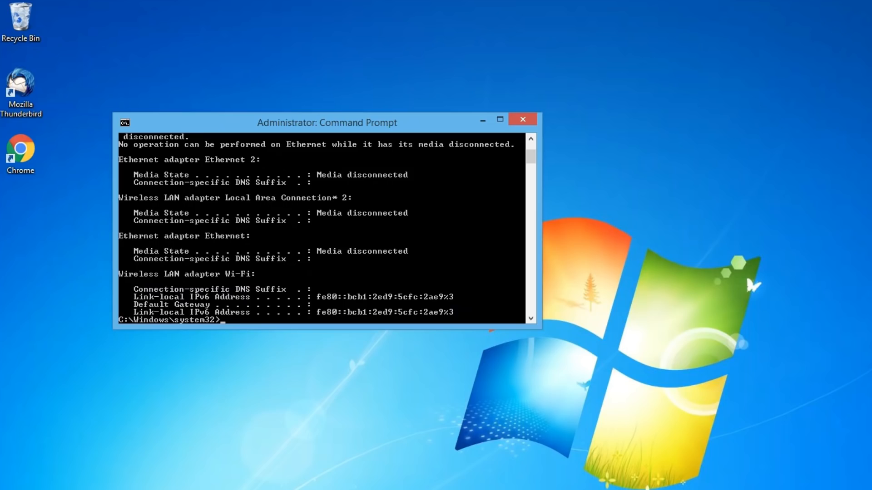
{"action": "type", "text": "ipconfig/flushdns"}
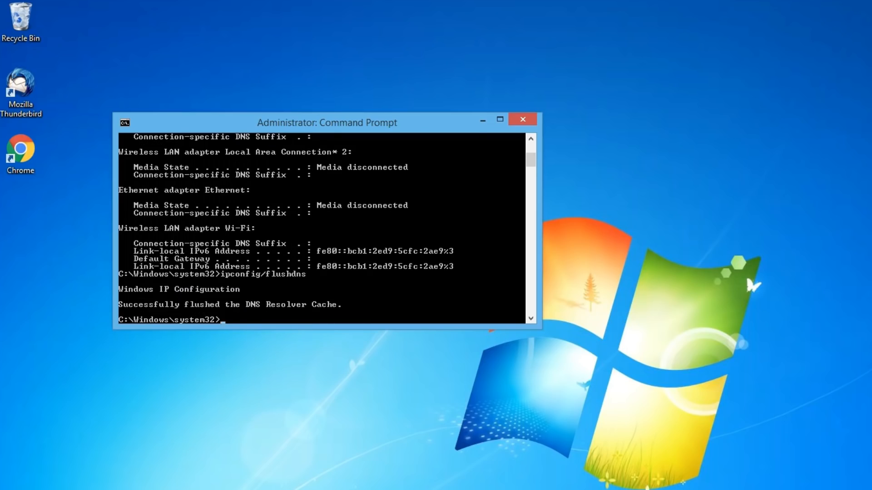
{"action": "type", "text": "ipconfig /renew"}
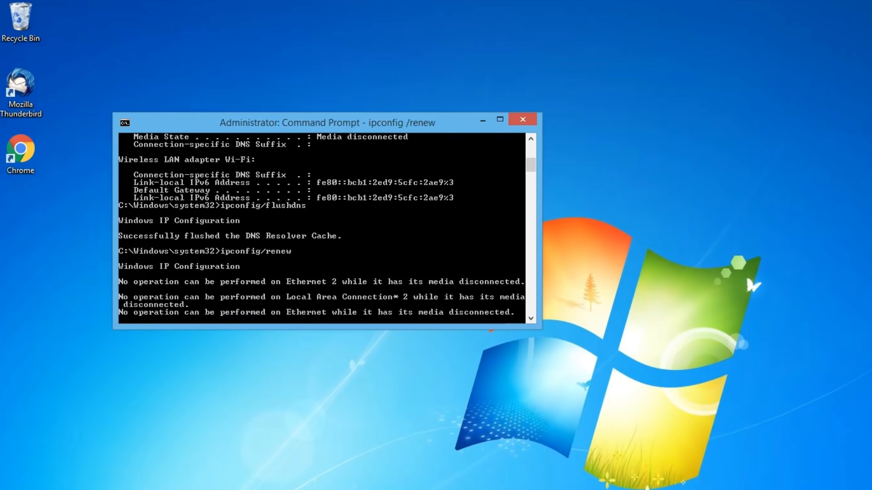